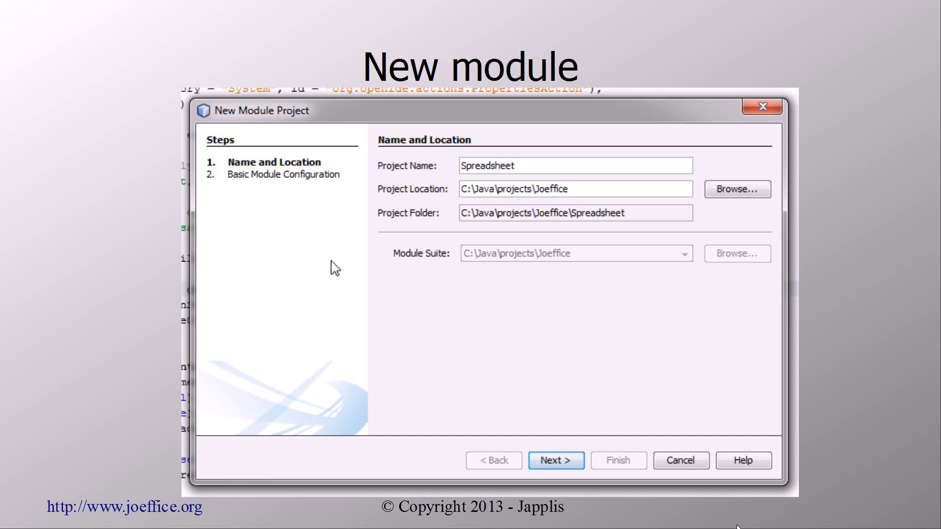
Step: Advance the New Module Project wizard to Basic Module Configuration for code name base org.joeffice.spreadsheet
click(555, 460)
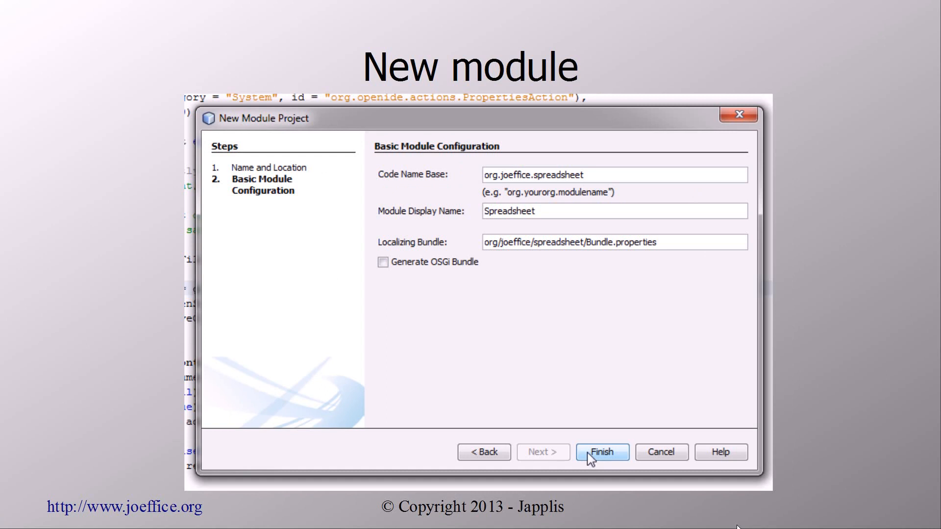